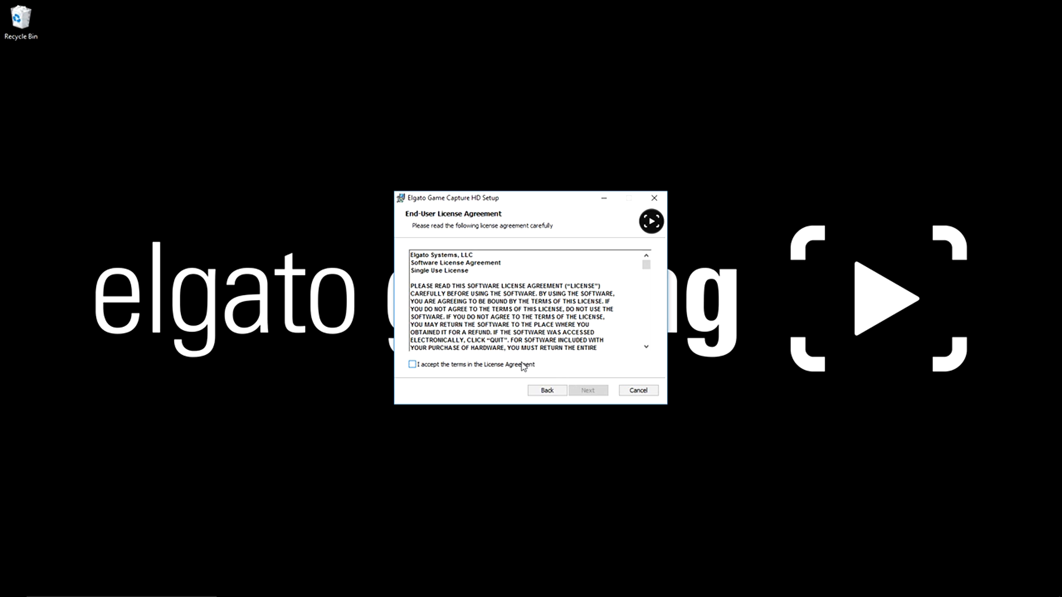
Accept the license terms and continue to the Feedback page with usage-data sharing left enabled.
{"action": "left_click", "coordinate": [586, 390]}
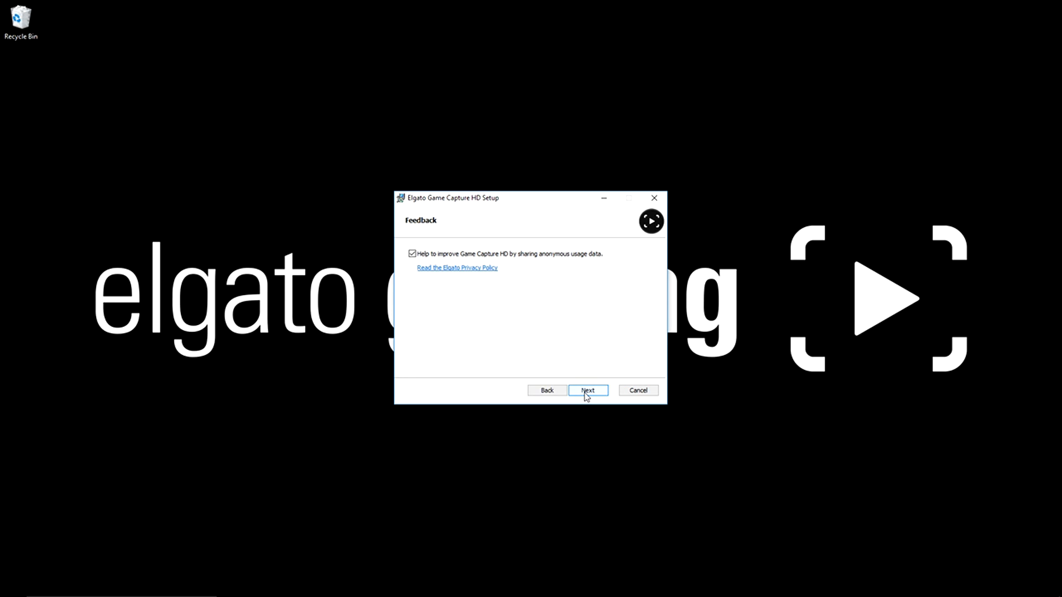